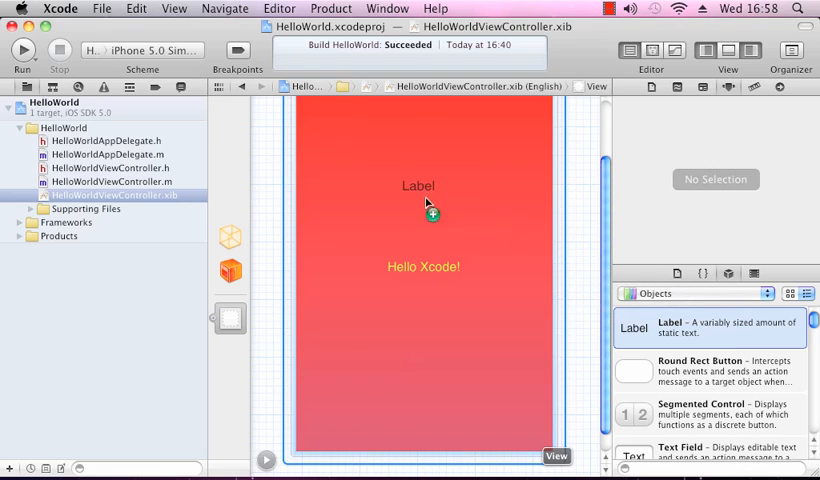
- Add a new Label near the top of the view and widen it
left_click_drag(418, 186, 424, 216)
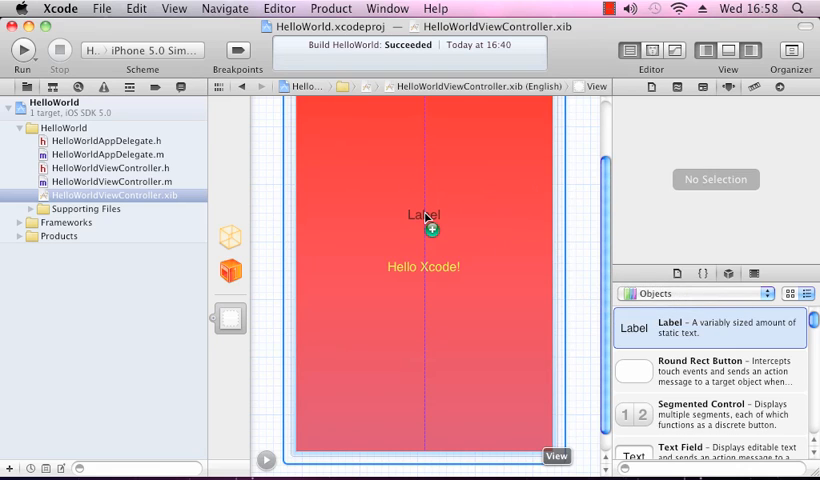
left_click(424, 216)
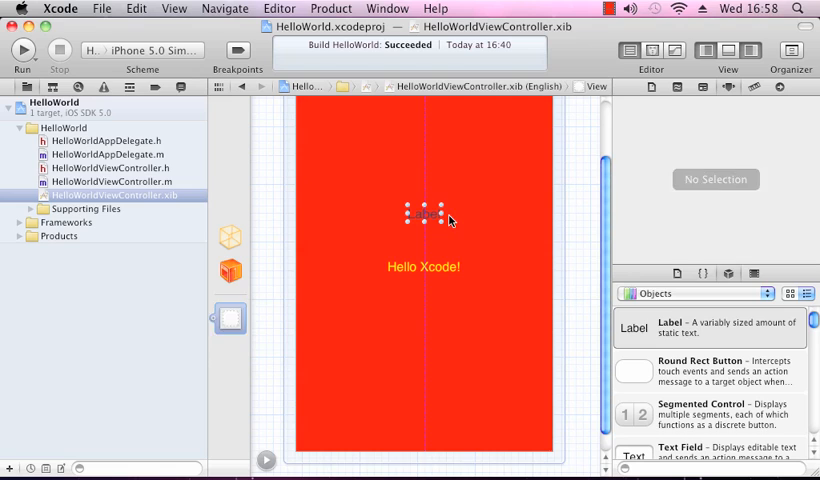
left_click(422, 212)
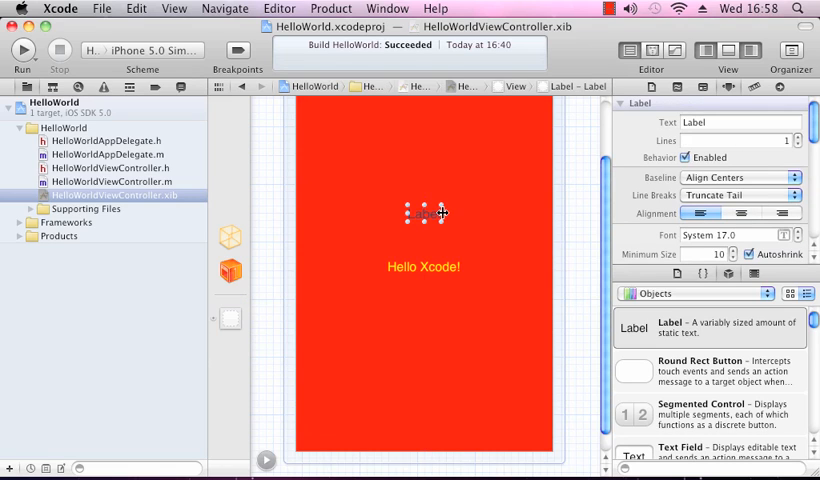
left_click_drag(424, 212, 484, 216)
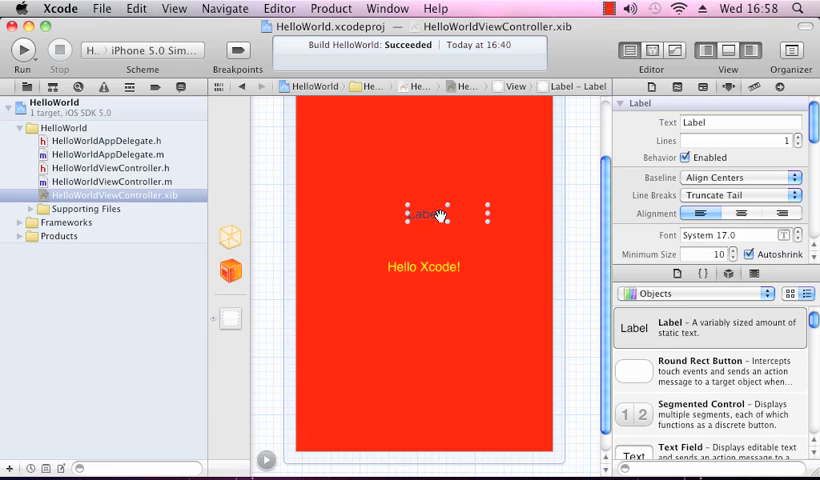
- Centre-align the label's text and give it a green background colour
left_click(740, 212)
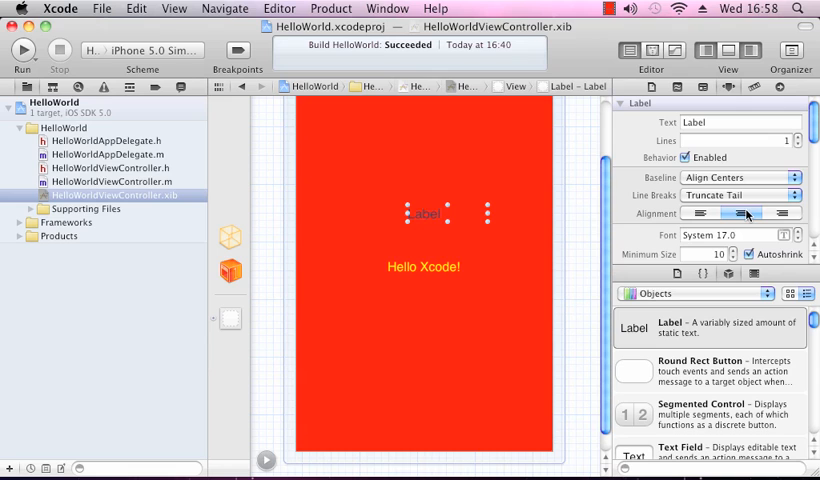
left_click(740, 212)
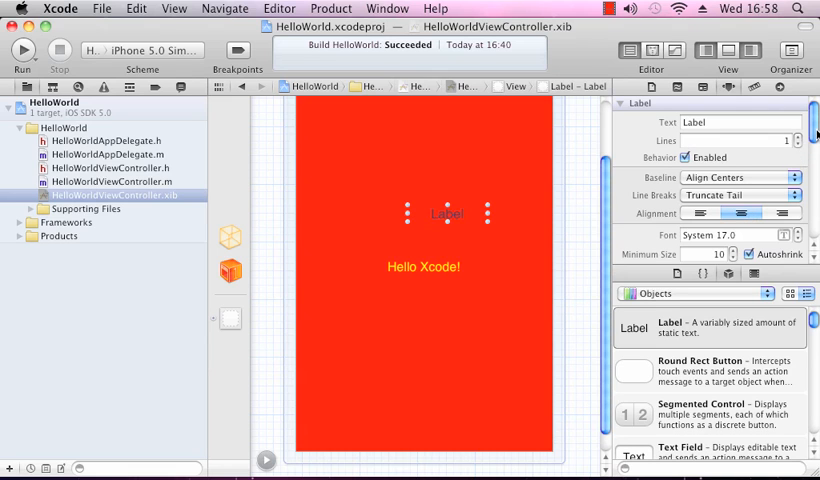
scroll("down", 3)
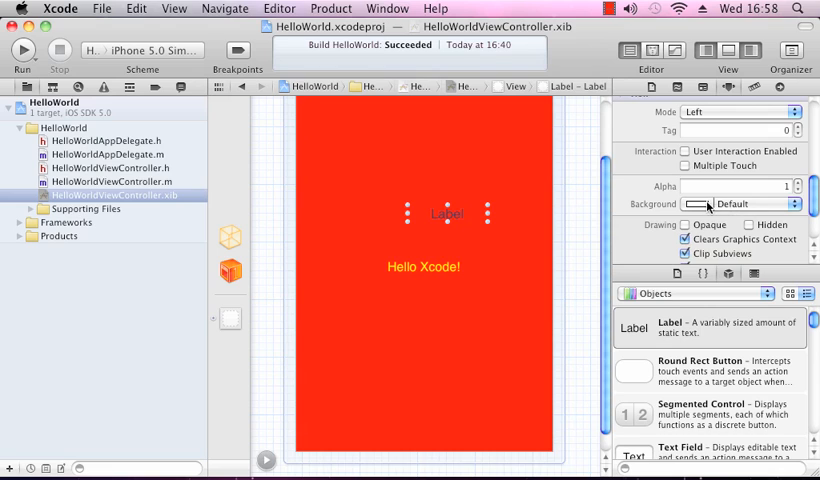
left_click(696, 204)
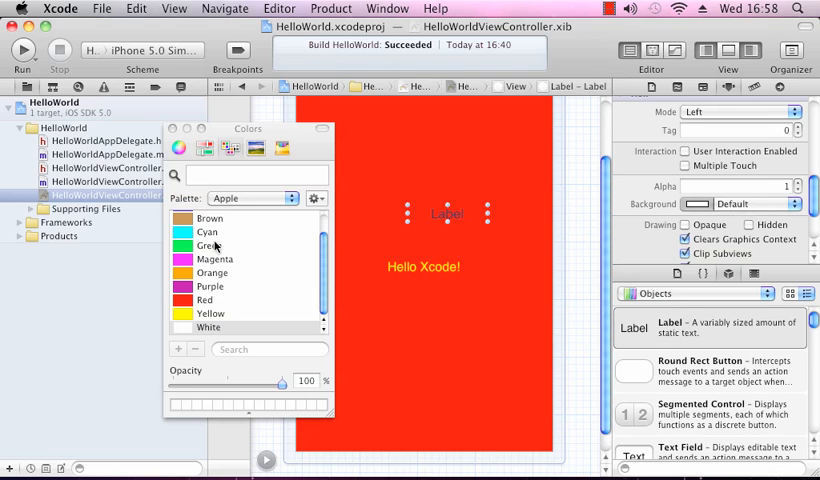
left_click(210, 244)
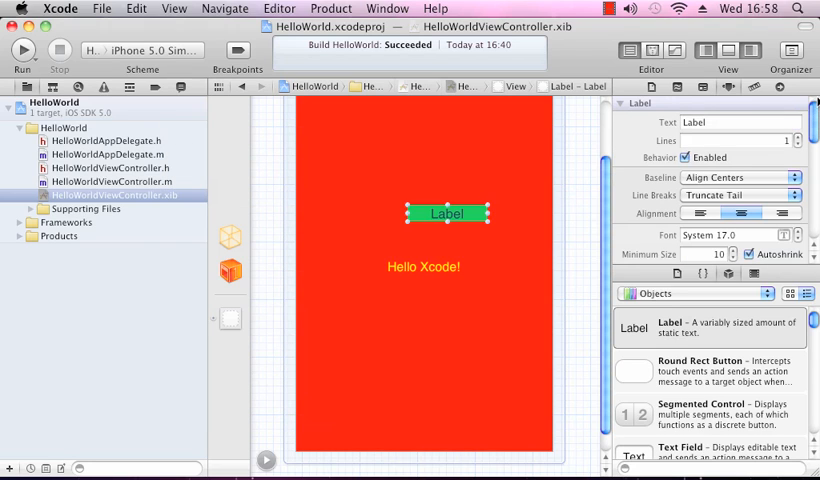
left_click(740, 122)
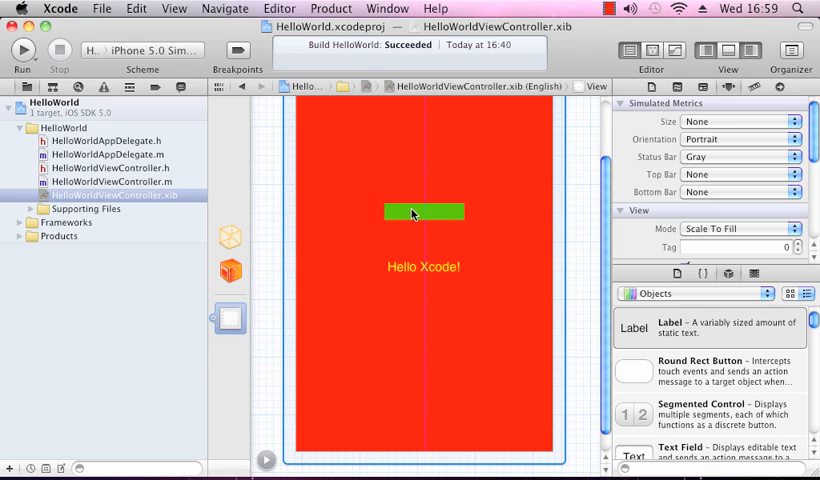
- Add a Round Rect Button below Hello Xcode! and title it 'Click Me!'
left_click(422, 212)
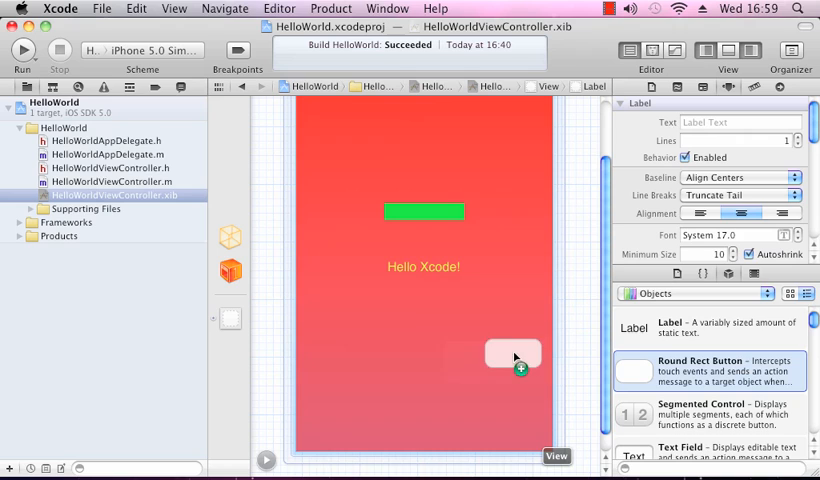
left_click_drag(512, 354, 424, 330)
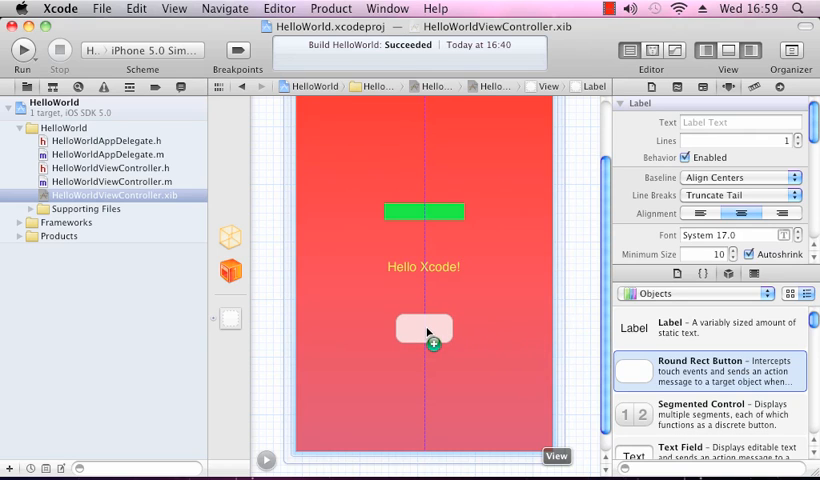
left_click(424, 330)
type("C")
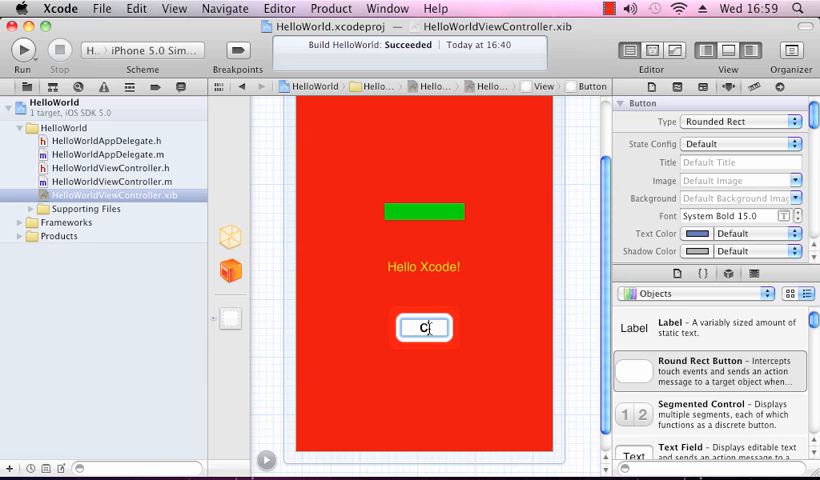
type("lick Me!")
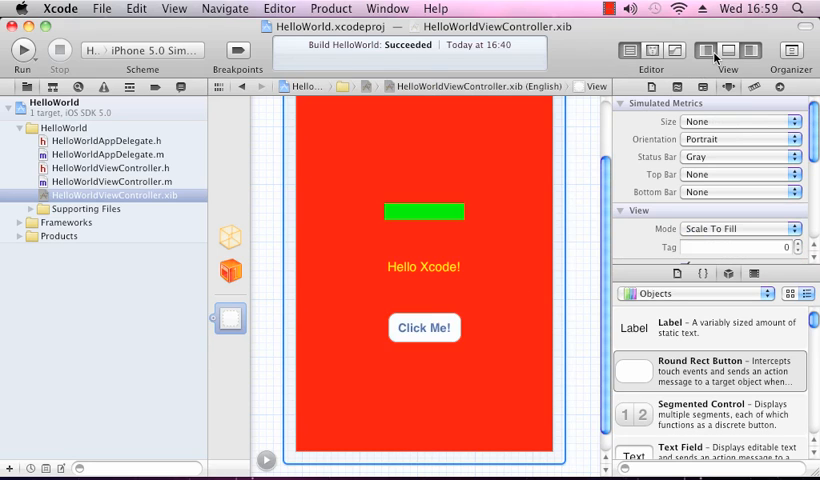
- Show HelloWorldViewController.h beside the XIB using the Assistant Editor
left_click(628, 50)
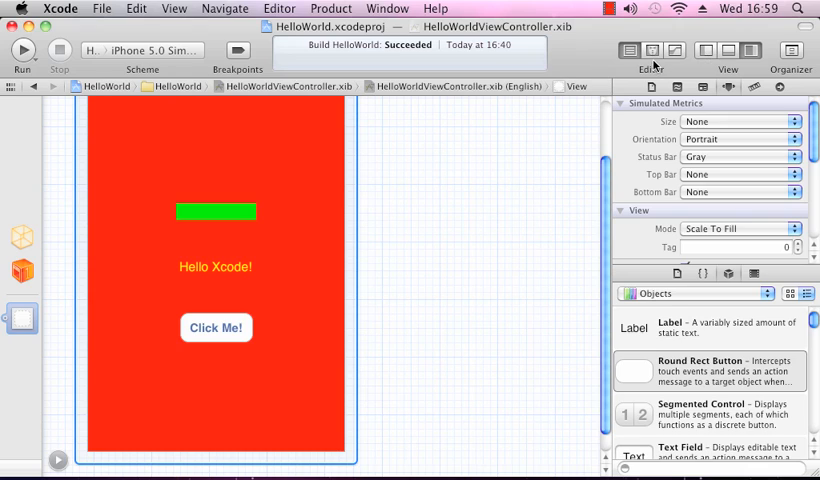
mouse_move(656, 328)
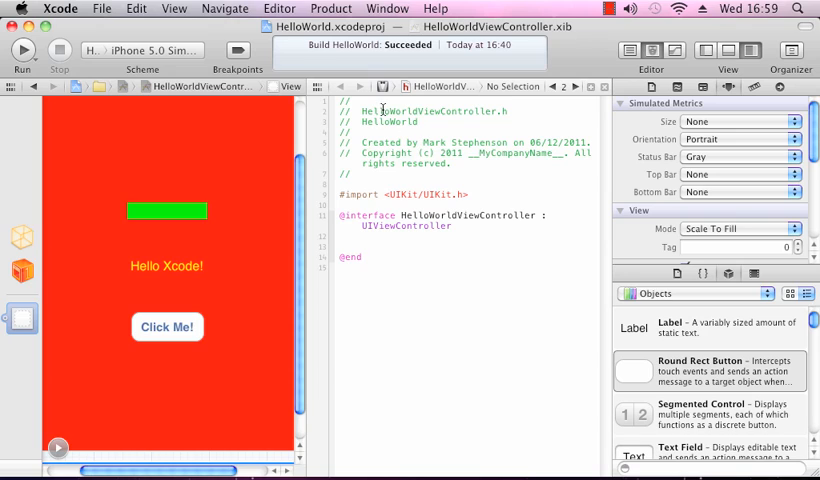
mouse_move(328, 168)
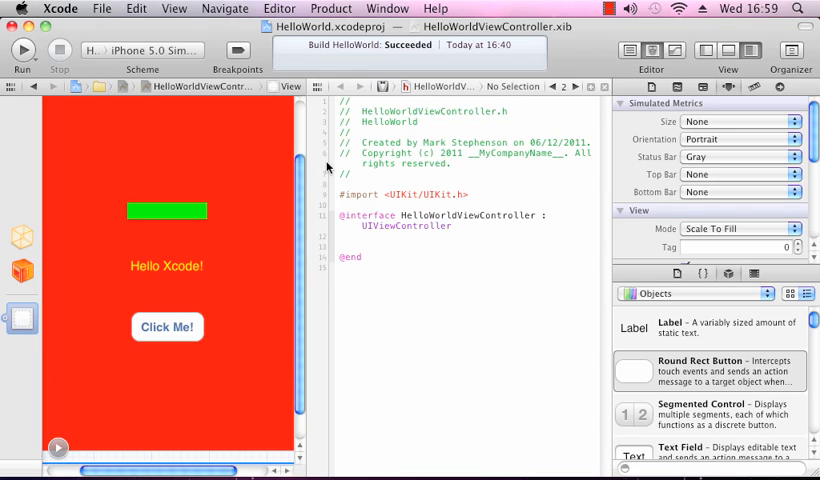
mouse_move(172, 228)
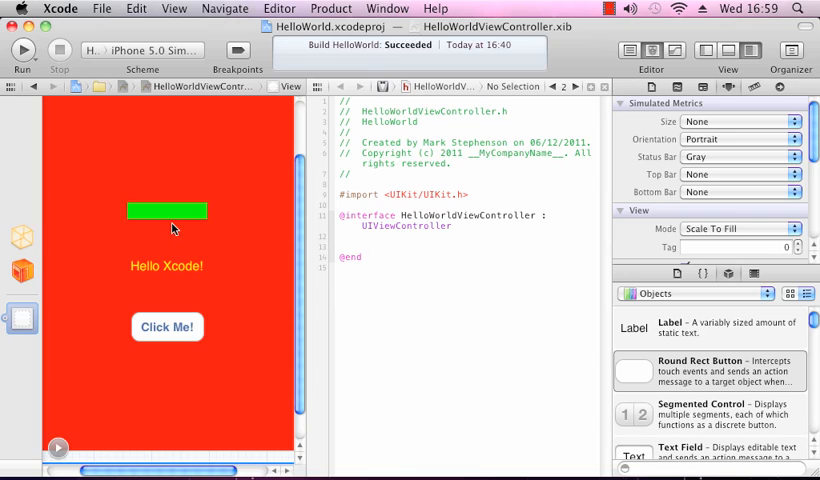
mouse_move(164, 214)
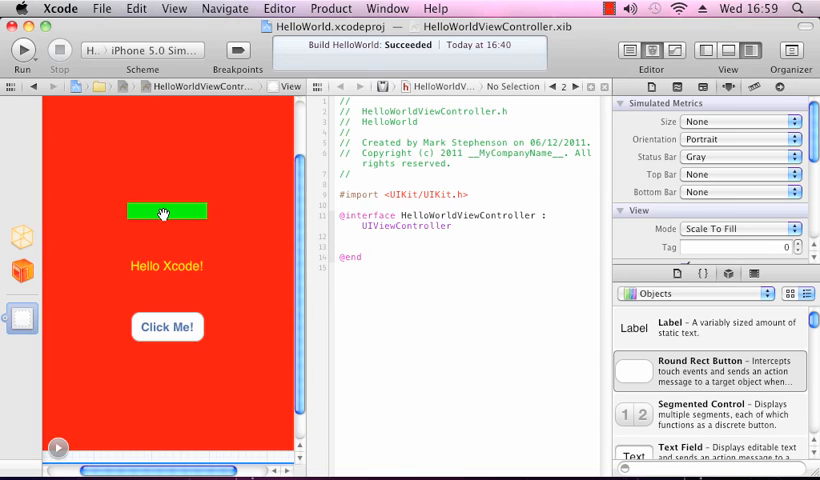
mouse_move(128, 176)
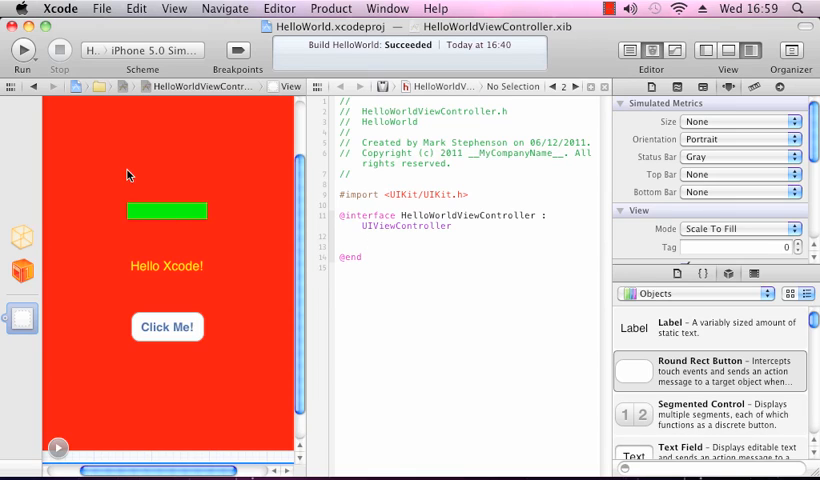
mouse_move(148, 212)
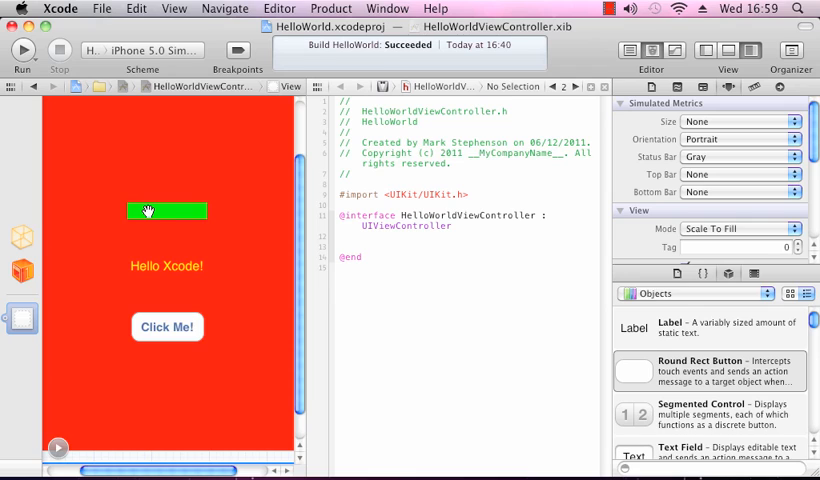
mouse_move(162, 212)
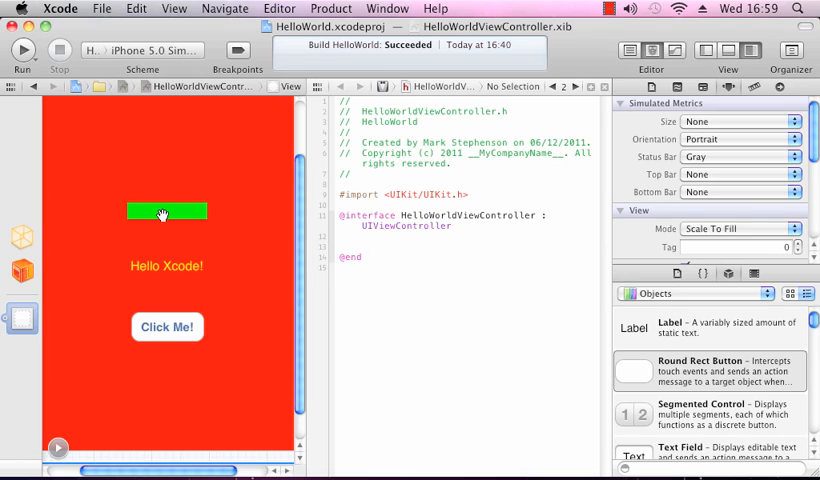
- Ctrl-drag the green label into the header as an Outlet named myLabel and connect it
left_click(166, 212)
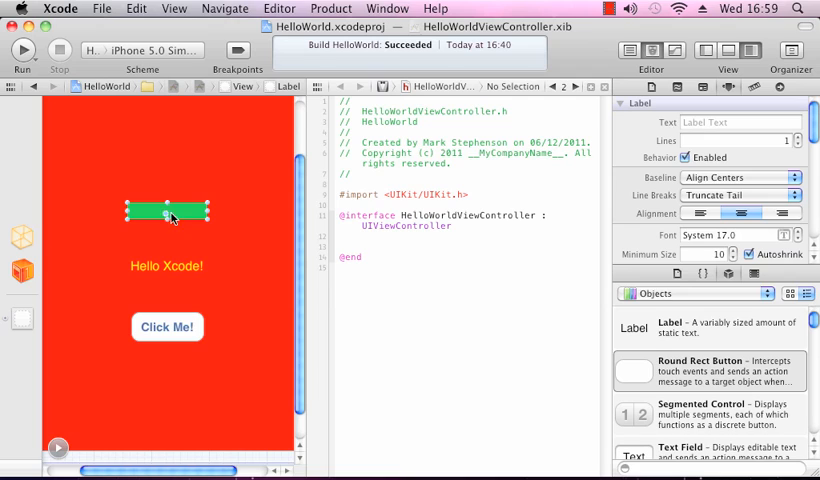
left_click_drag(168, 210, 350, 240)
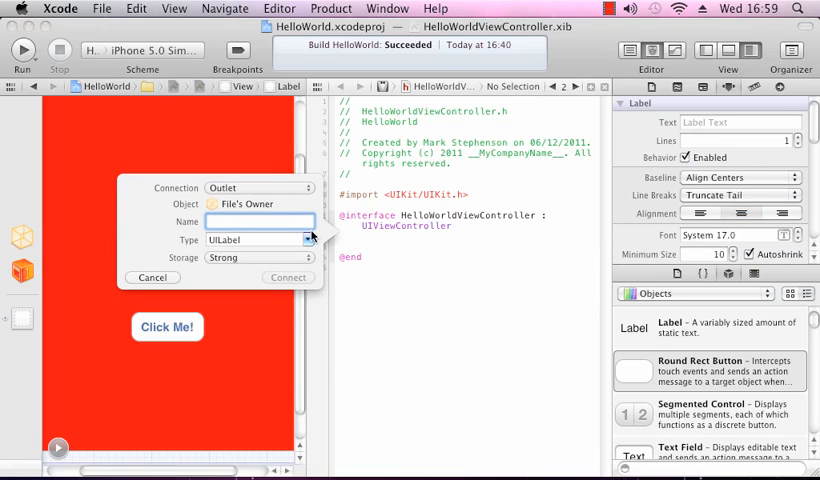
type("myLabel")
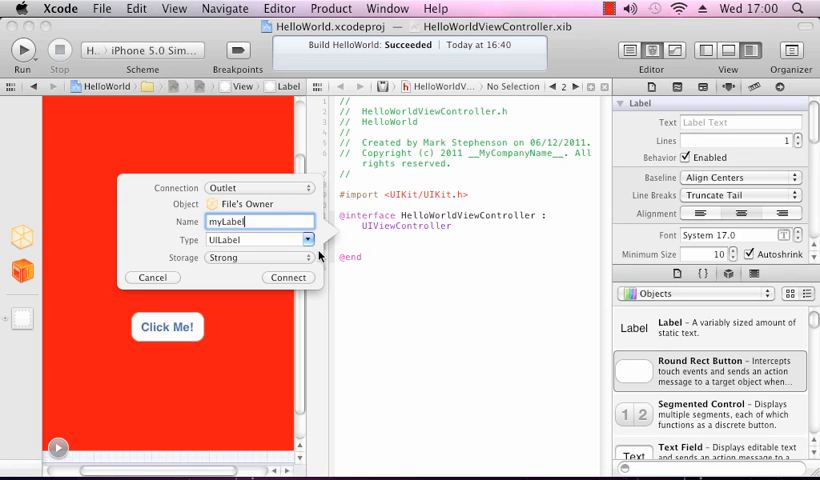
left_click(288, 276)
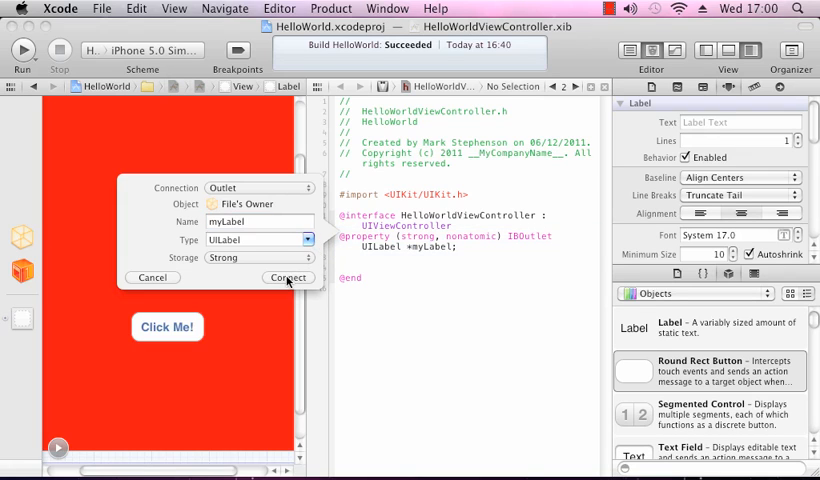
left_click(288, 276)
type("-(IBAction)setMess(id)sender")
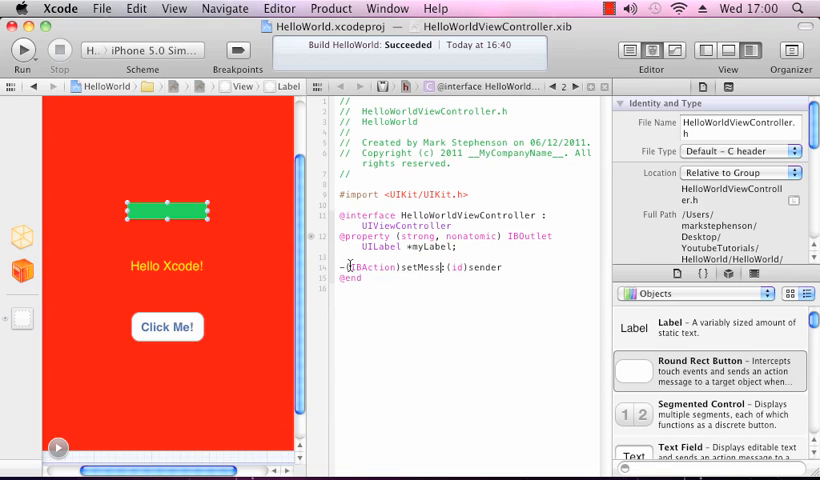
- Add '- (IBAction)setMessage:(id)sender;' below the myLabel property in the header
type("age:")
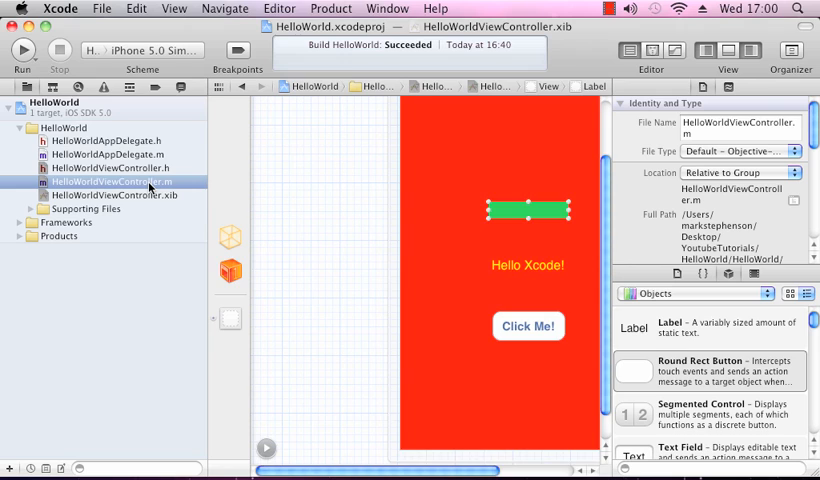
left_click(112, 180)
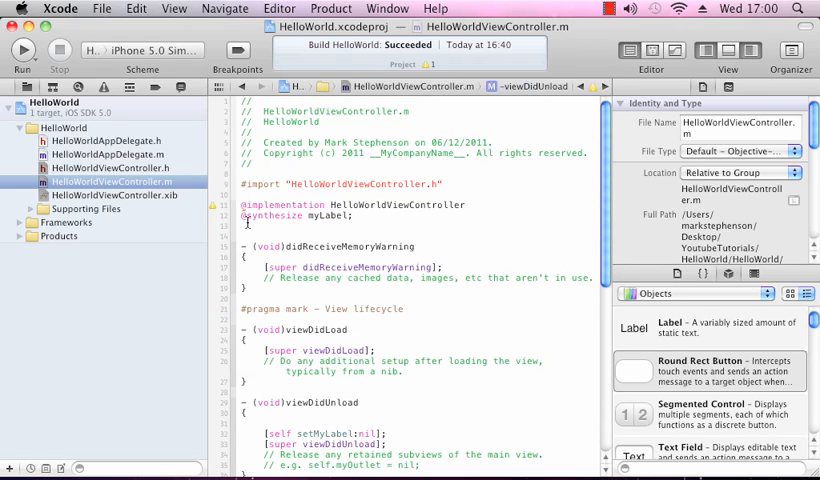
left_click(244, 216)
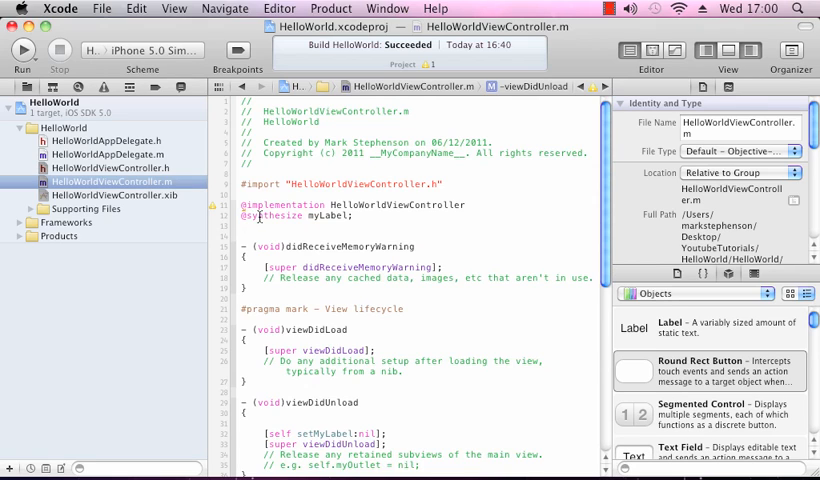
mouse_move(256, 216)
type("-")
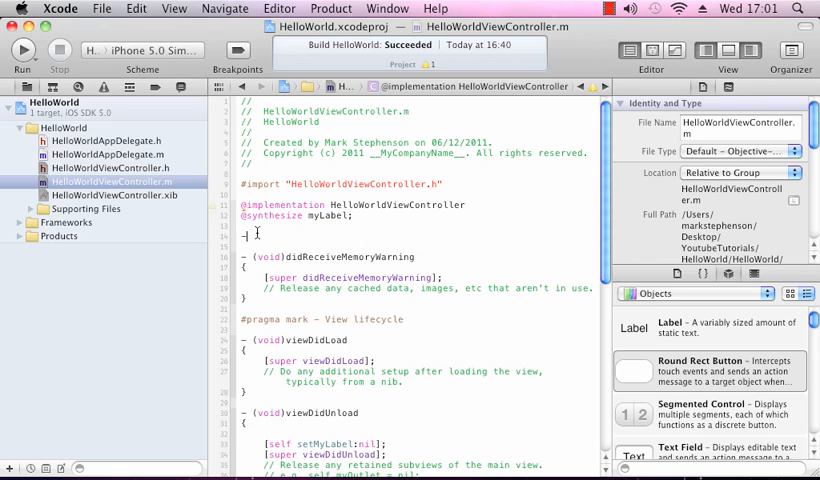
type("(")
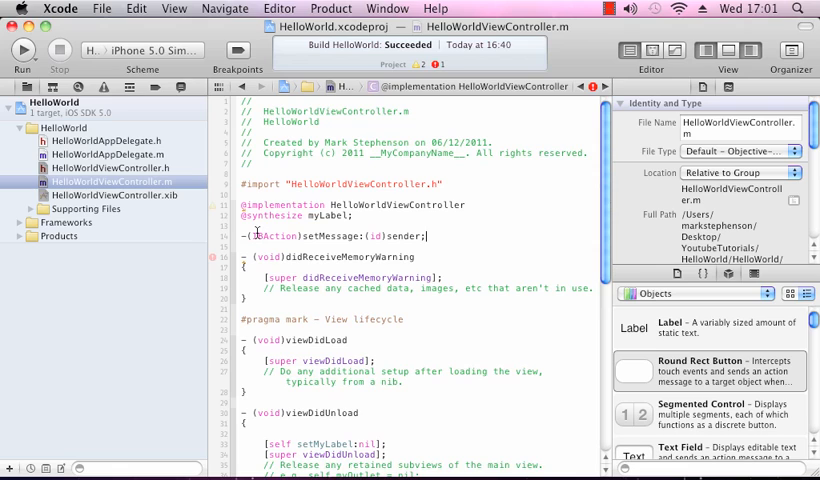
- Write 'myLabel.text = @"You pressed it";' as the body of setMessage:
key("Return")
type("{")
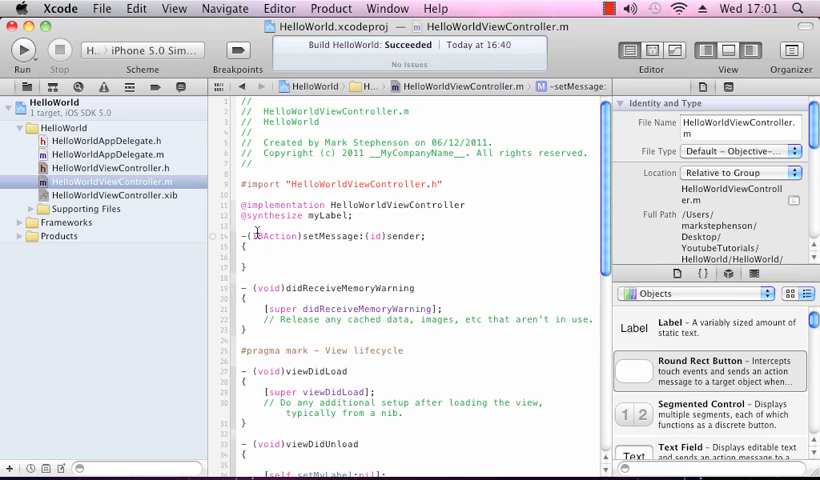
type("myLabel.text = @\"")
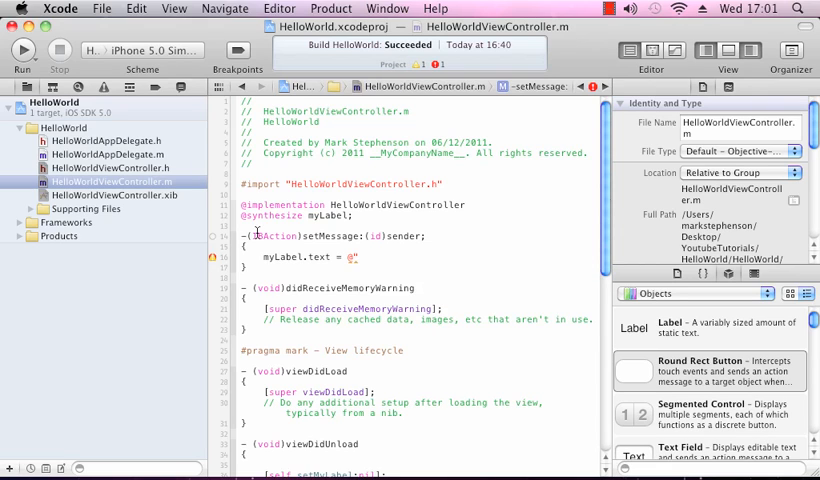
type("You")
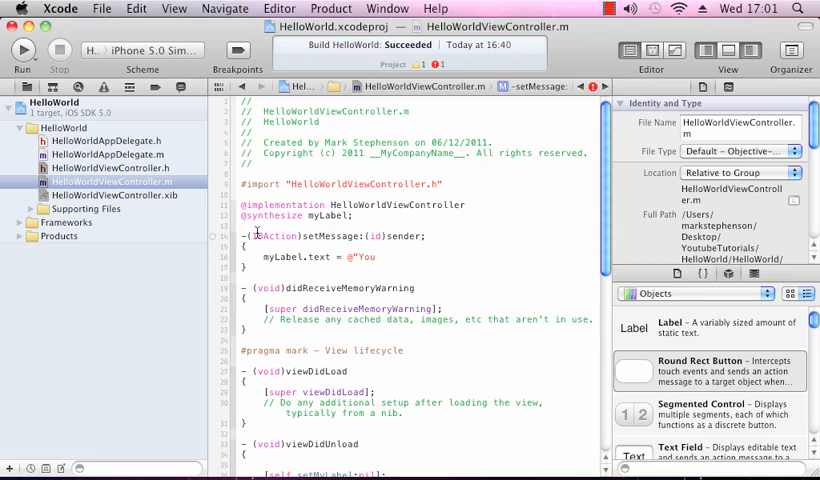
type("pressed it")
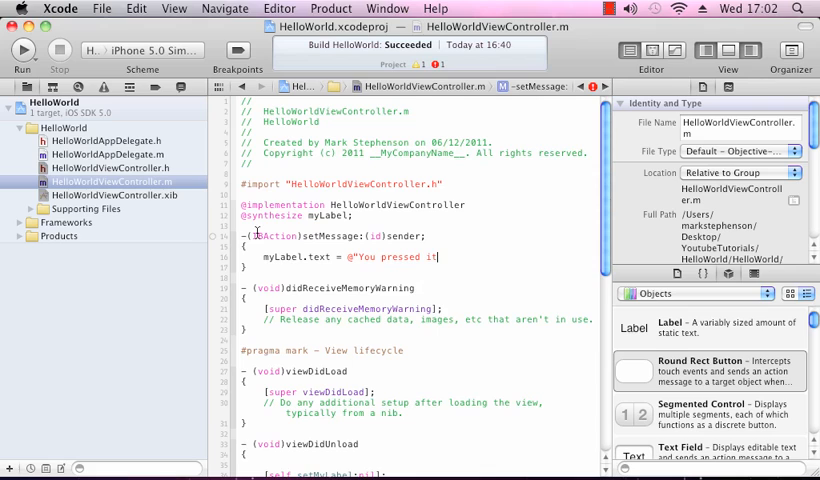
type(";")
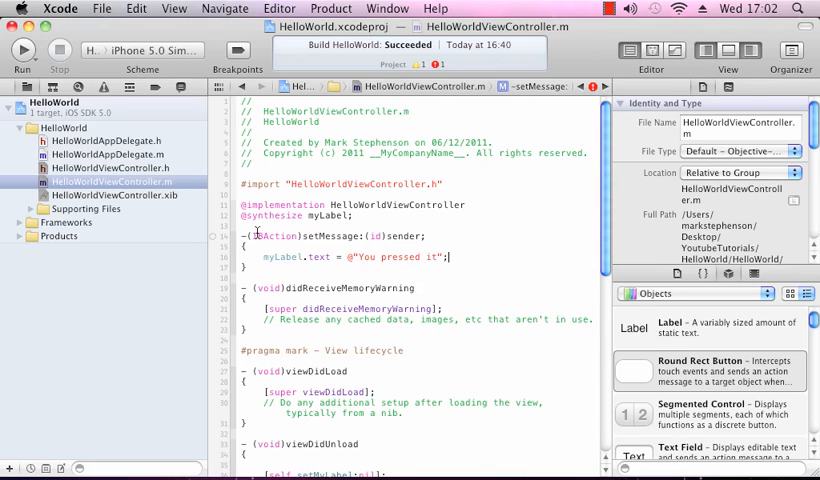
left_click(448, 256)
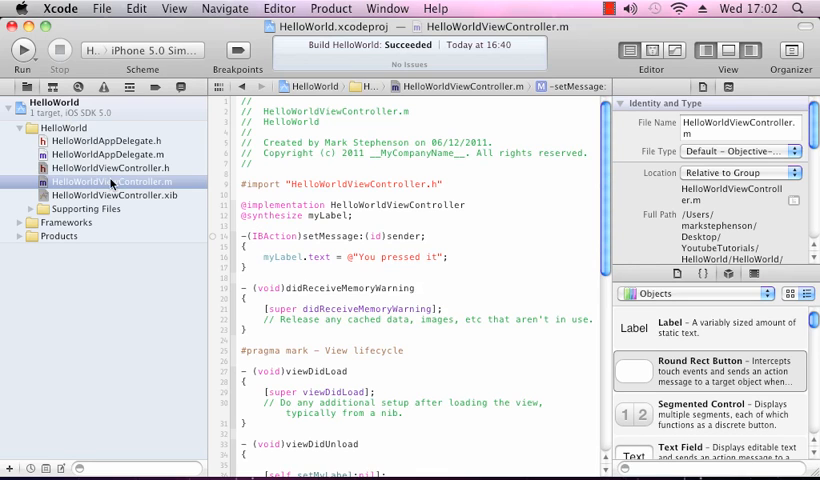
- In HelloWorldViewController.xib, Ctrl-drag the Click Me! button to File's Owner for setMessage:
left_click(110, 196)
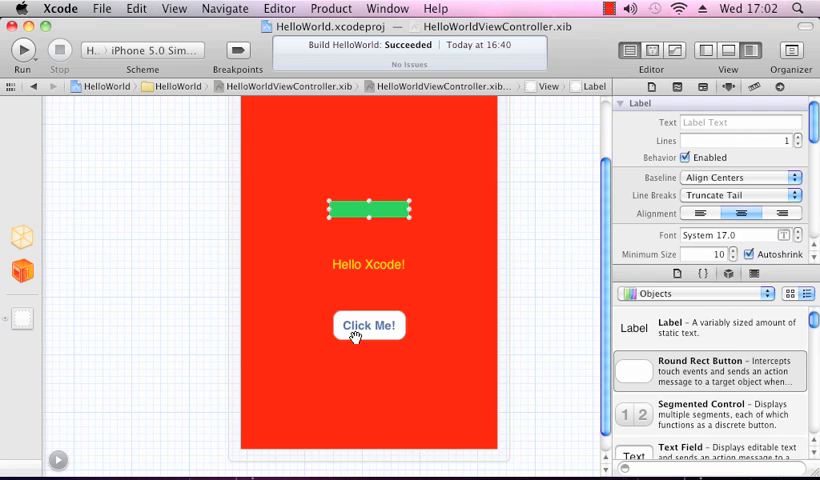
left_click(368, 324)
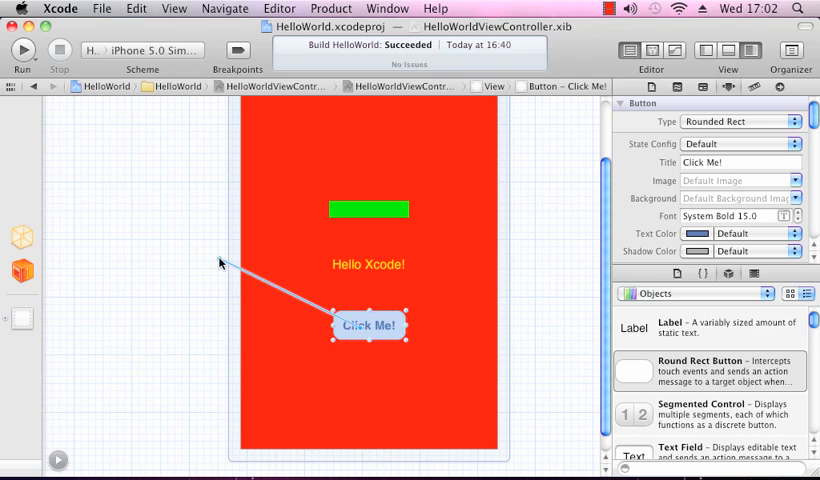
mouse_move(22, 238)
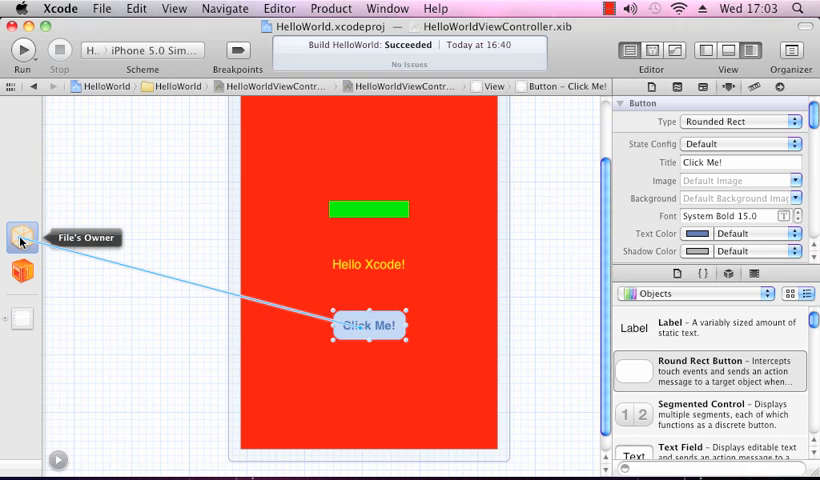
left_click_drag(370, 324, 22, 240)
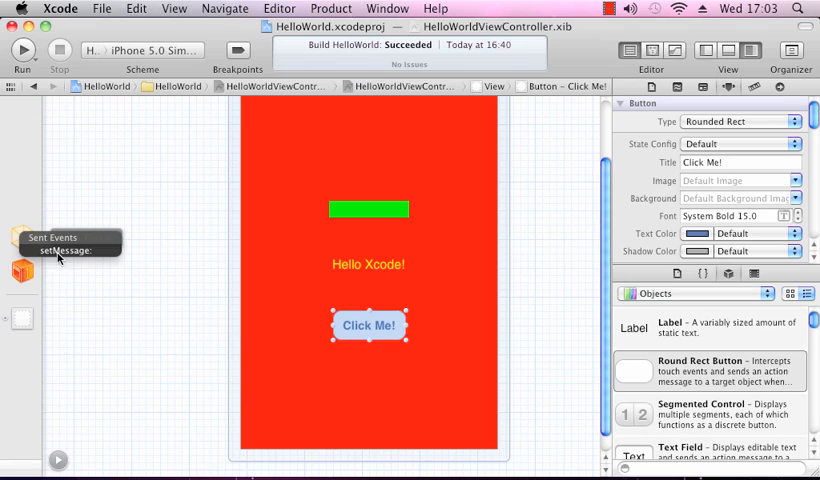
mouse_move(74, 264)
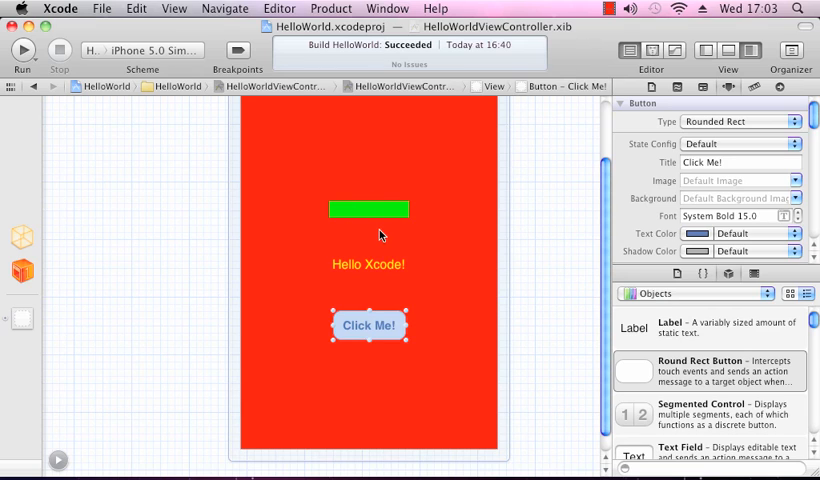
mouse_move(172, 100)
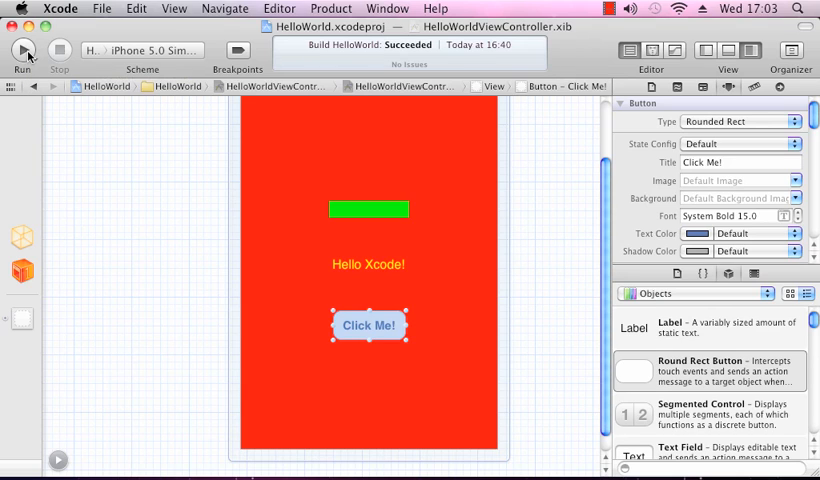
- Run HelloWorld on the iPhone 5.0 Simulator scheme until it launches
left_click(24, 50)
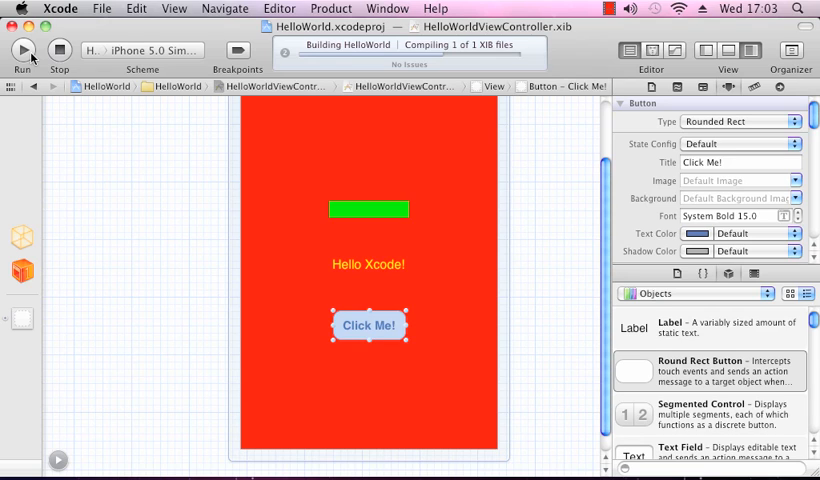
left_click(22, 50)
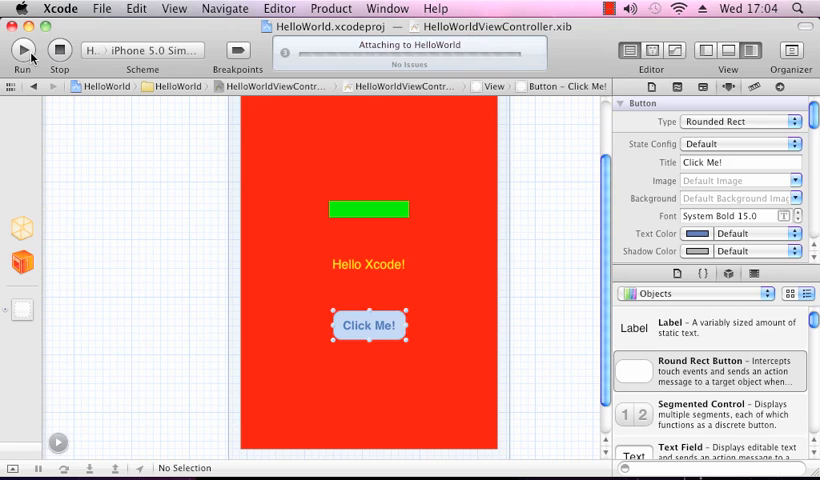
left_click(22, 50)
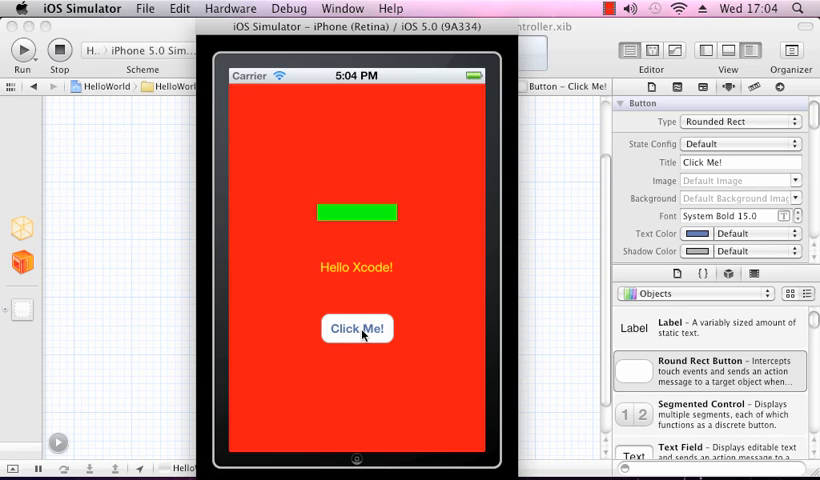
- Tap Click Me! so the green label reads 'You pressed it'
left_click(356, 328)
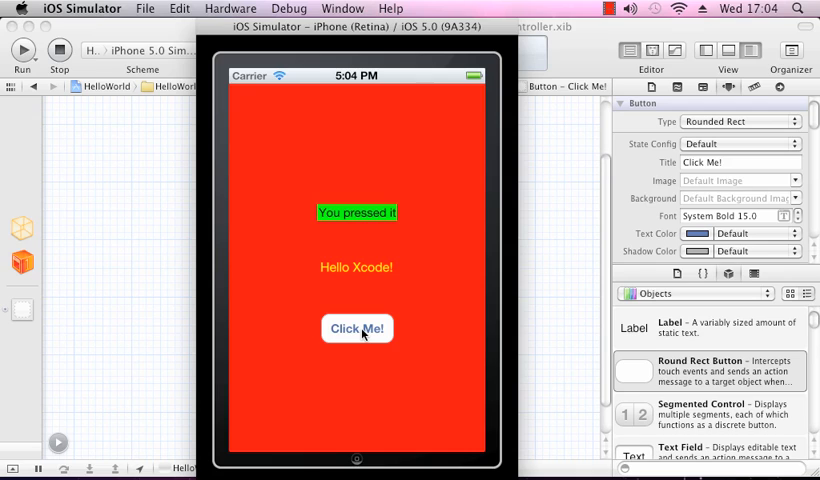